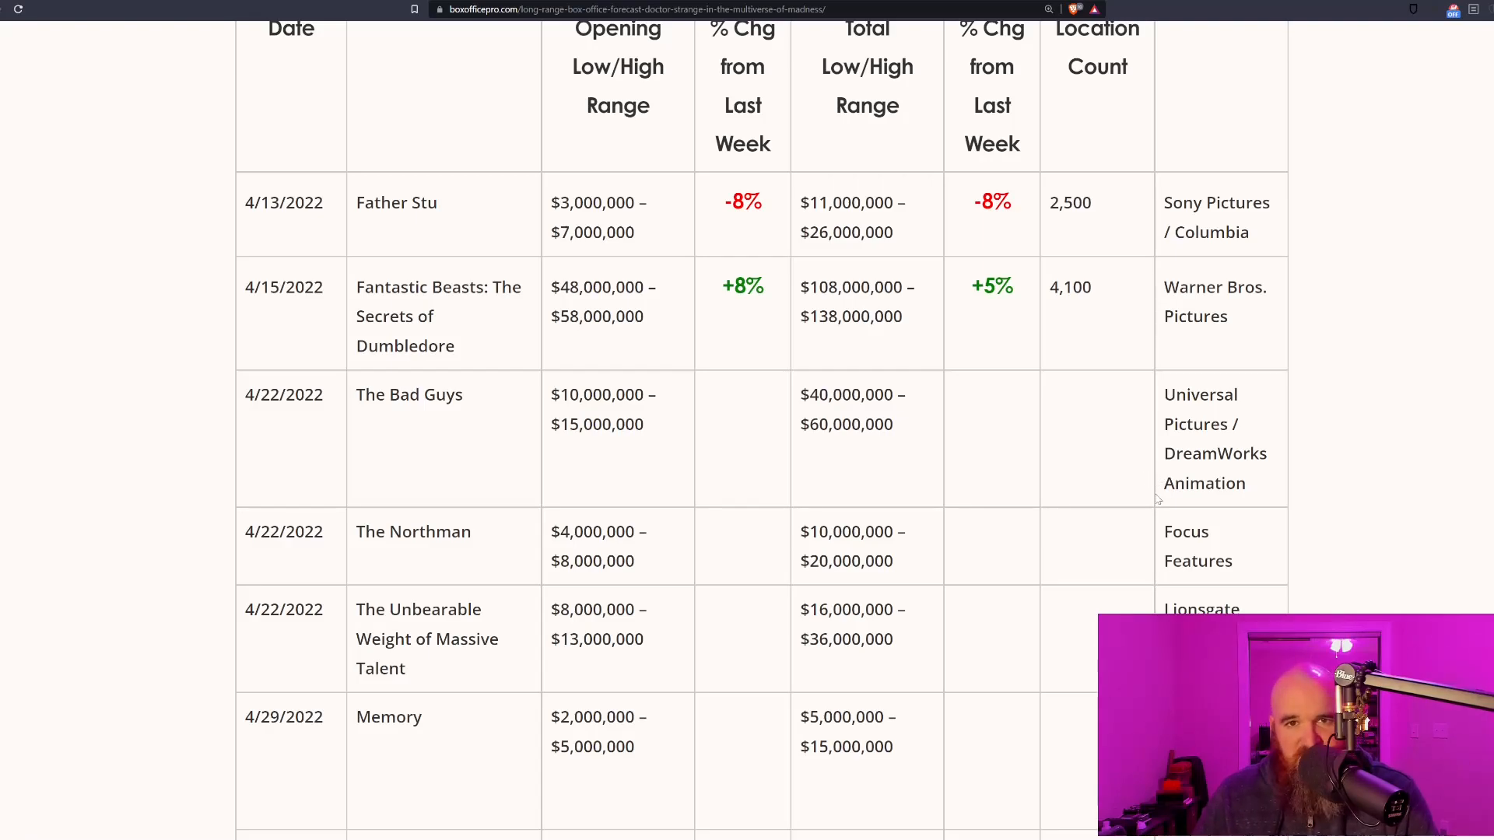
mouse_move(720, 130)
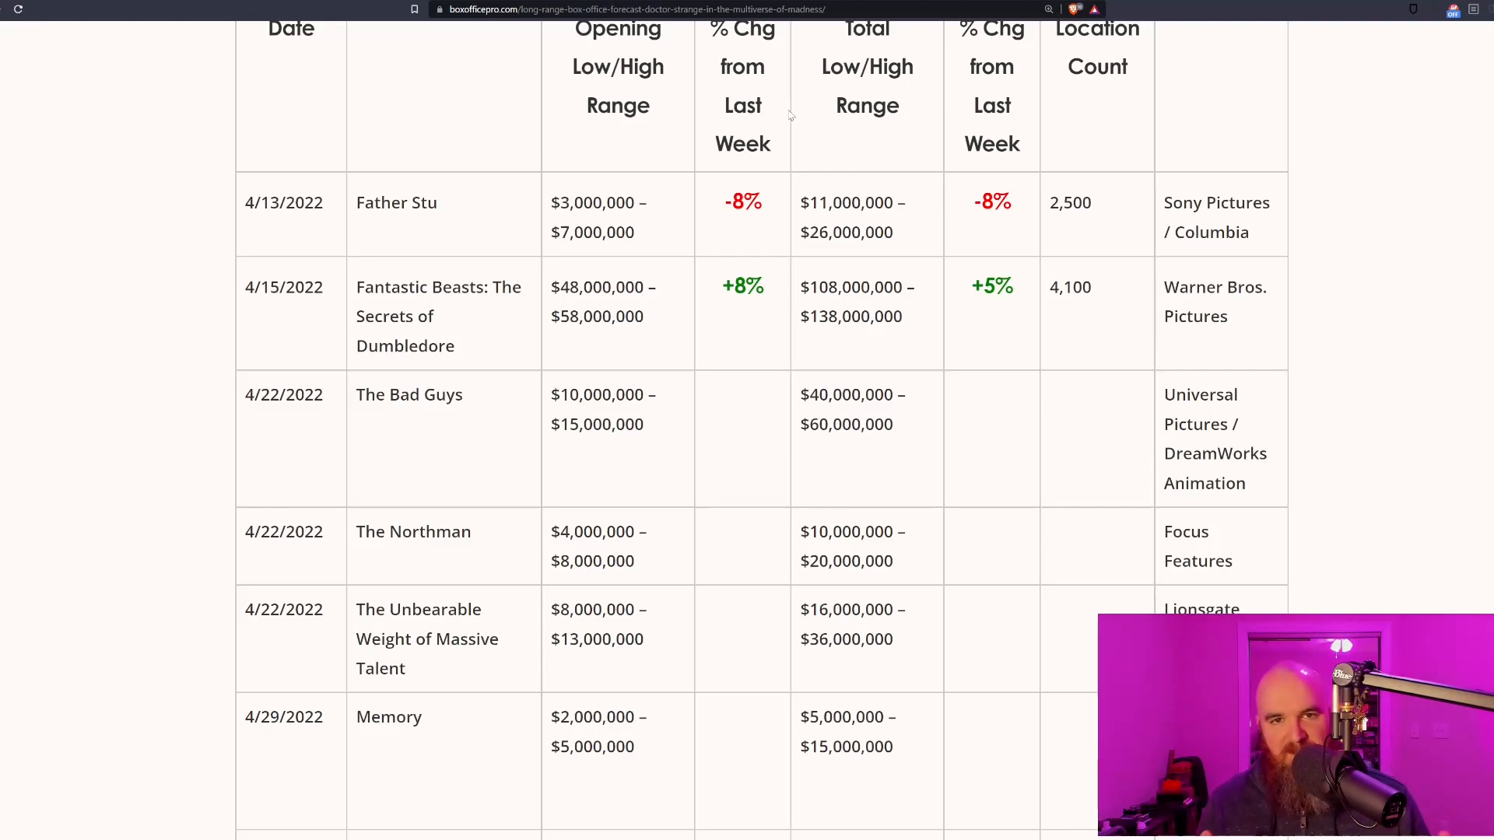
mouse_move(695, 279)
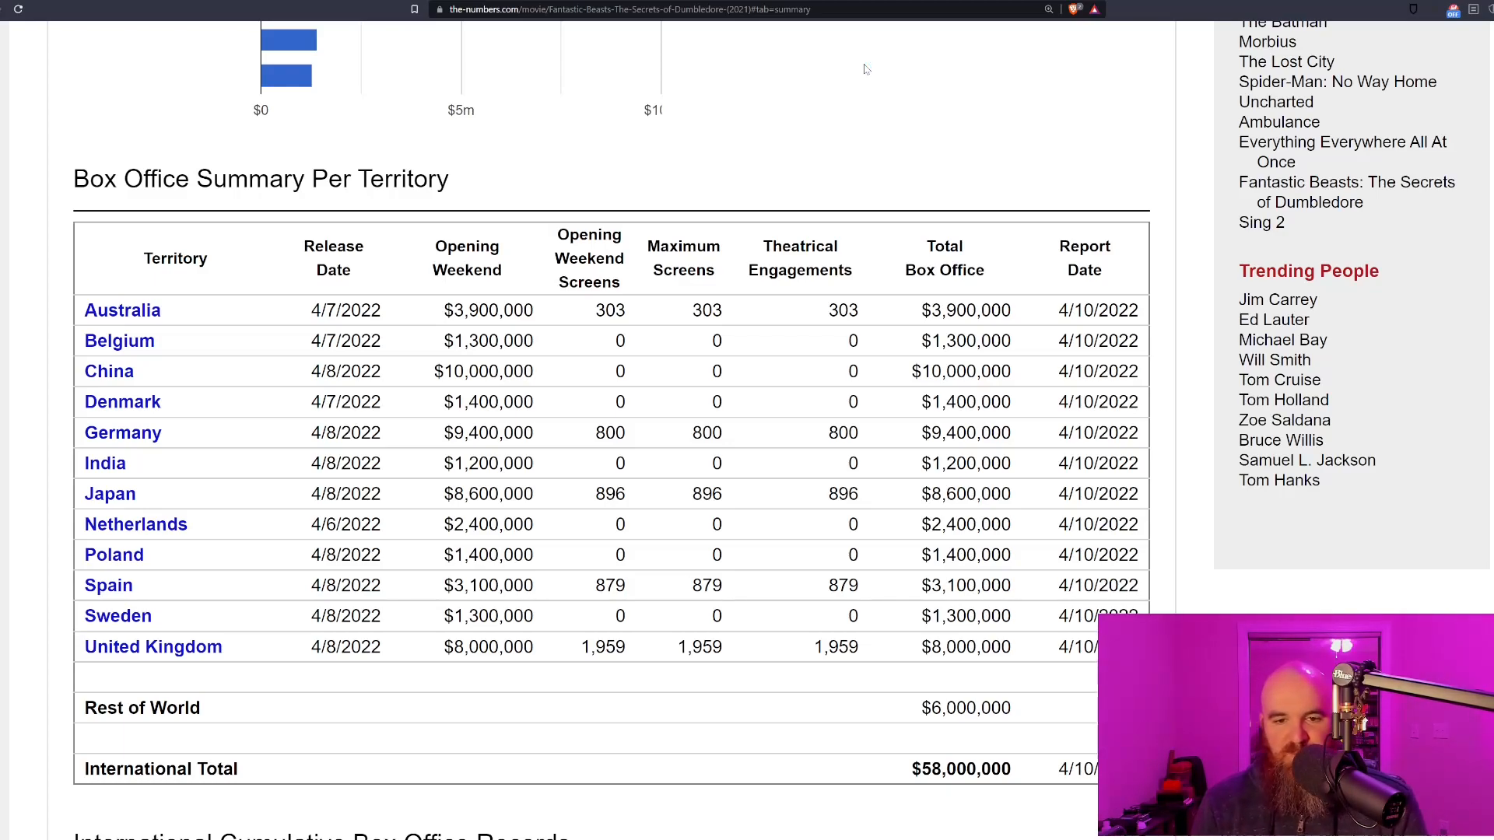
mouse_move(1000, 92)
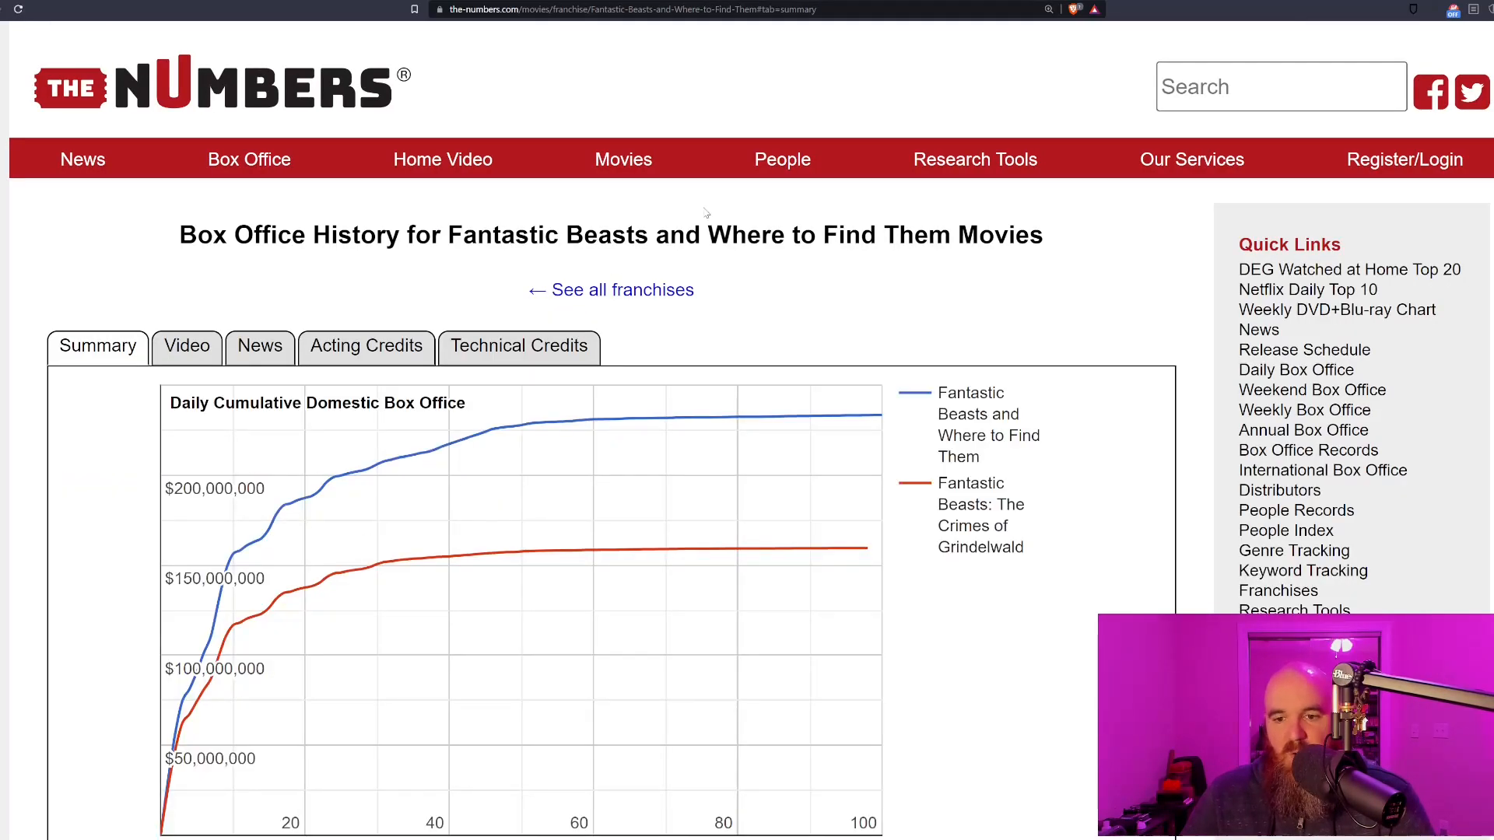
Scroll the Fantastic Beasts franchise page to the table of release dates, budgets and grosses
scroll(down, 3)
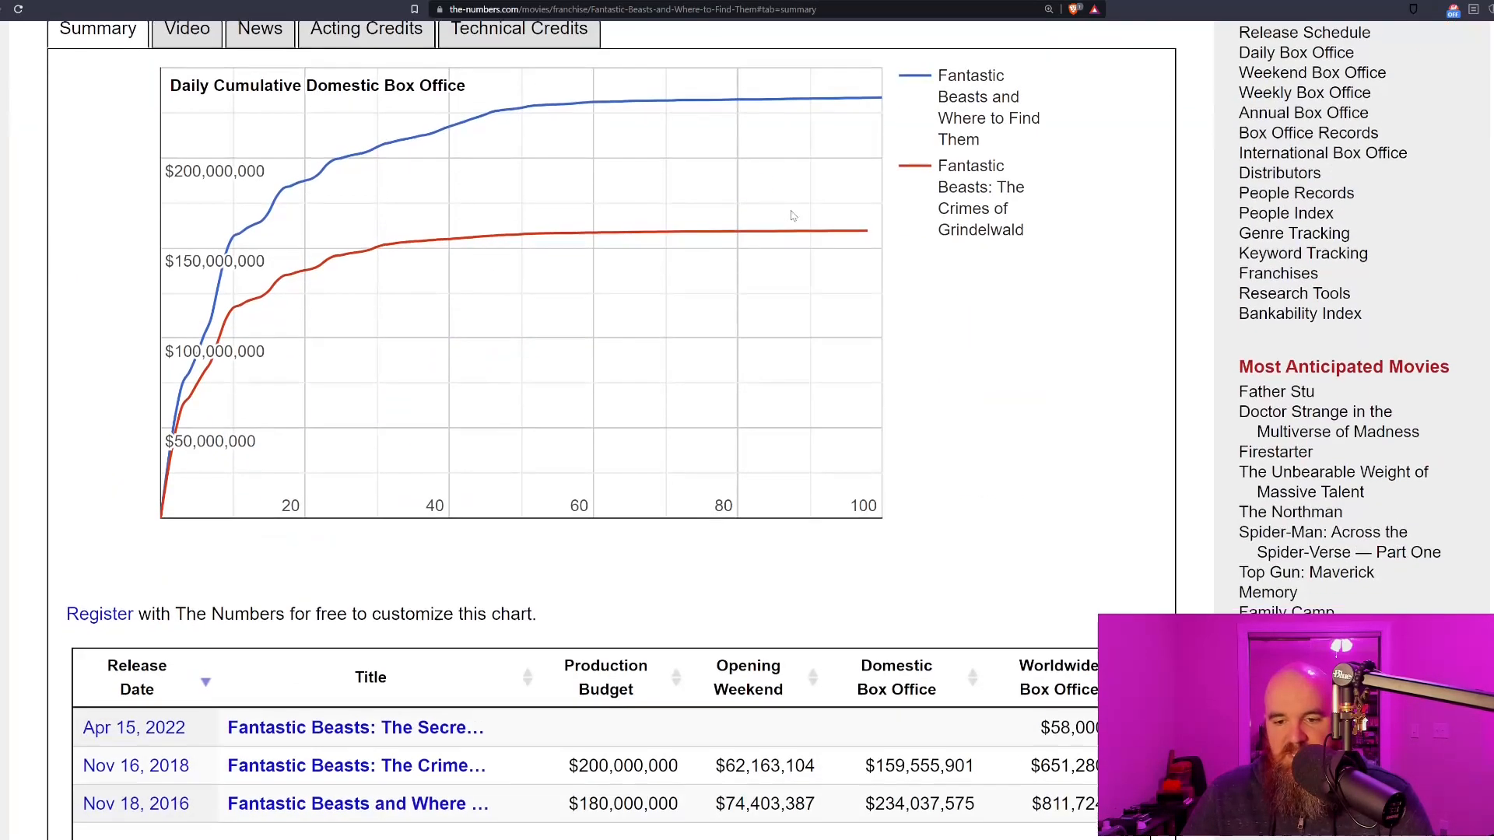
scroll(down, 3)
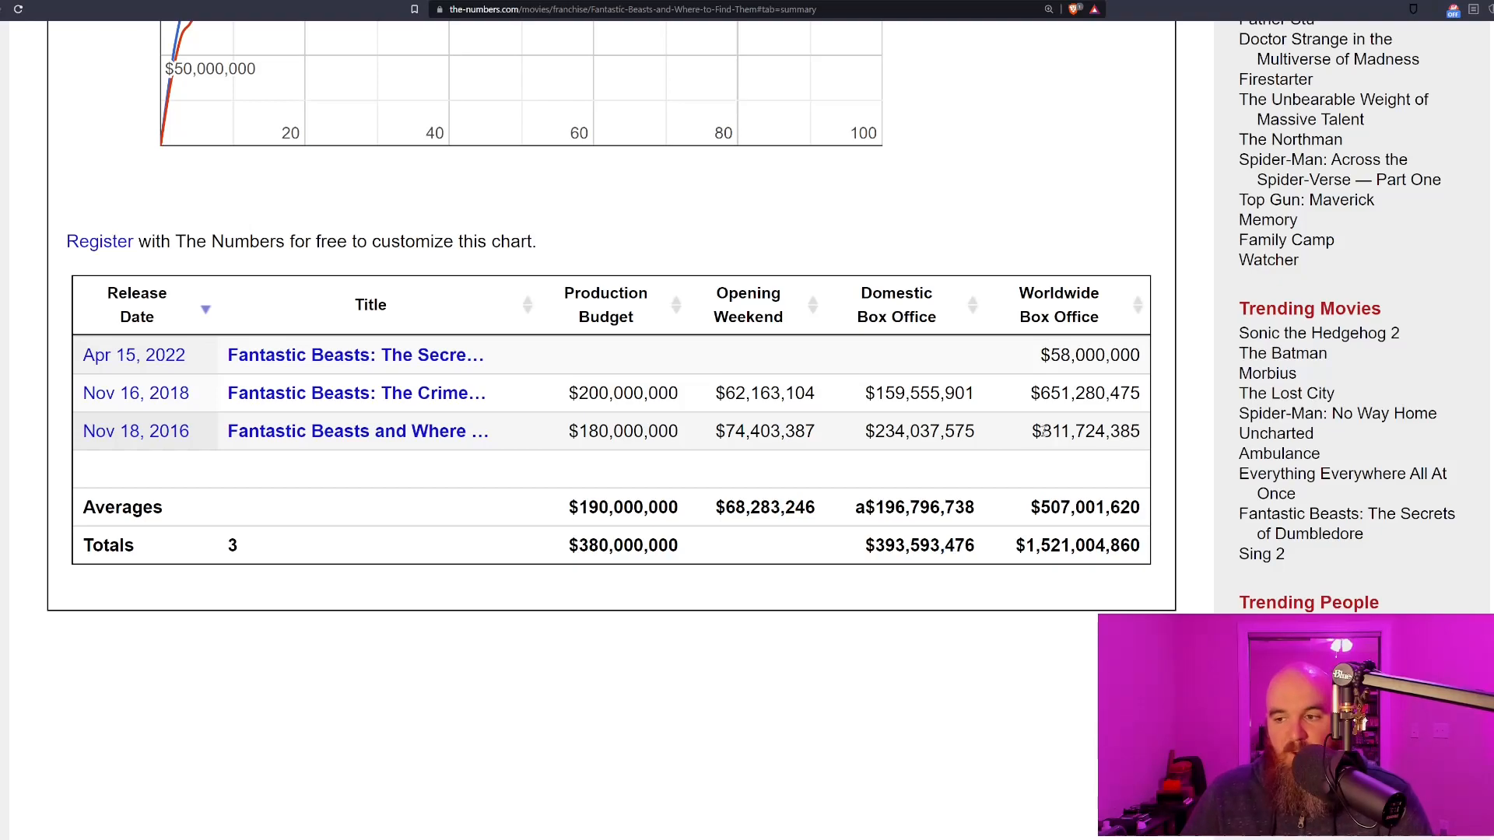
double_click(1055, 431)
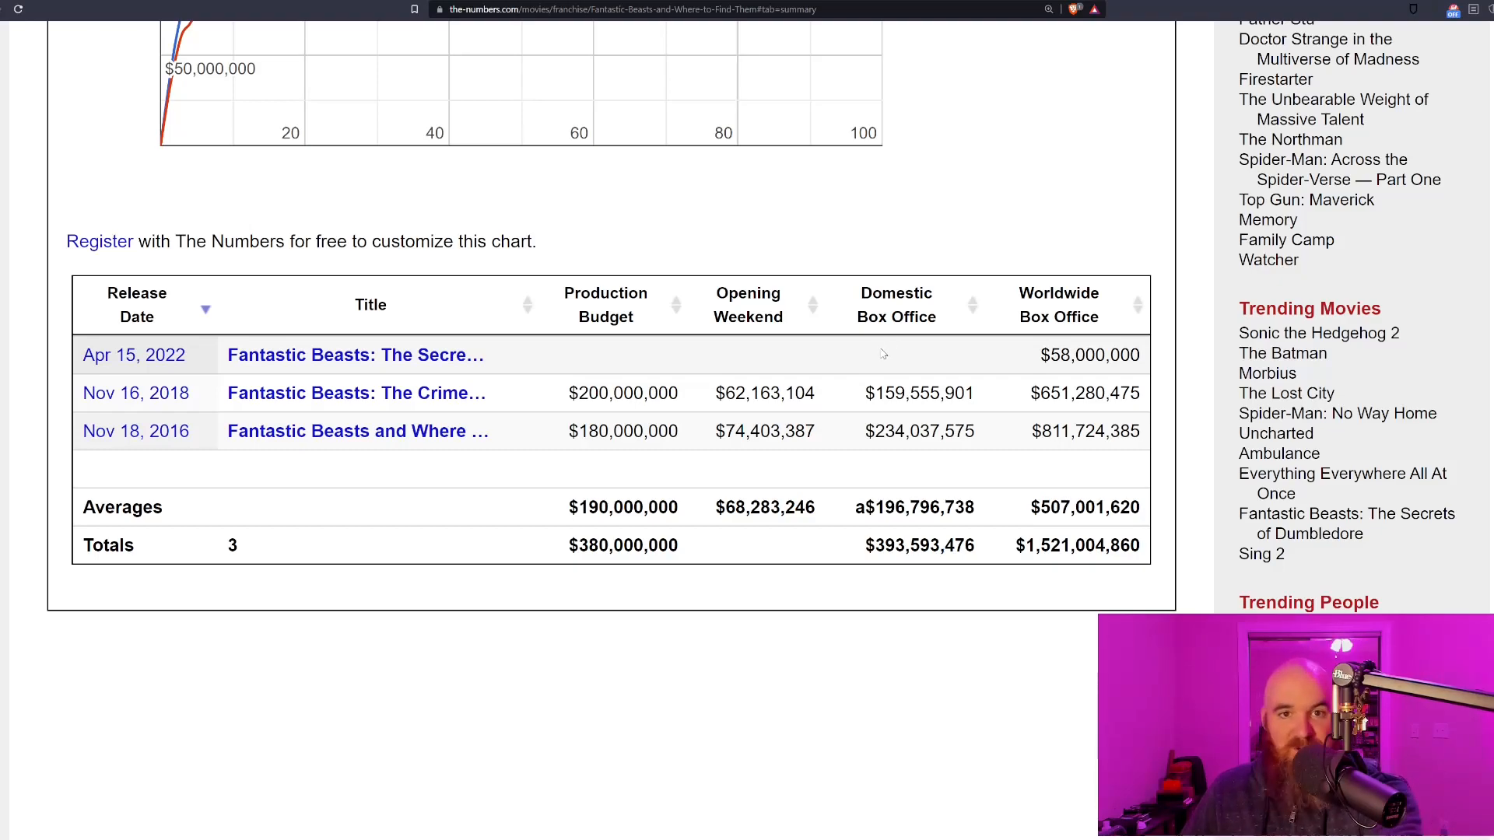
mouse_move(919, 334)
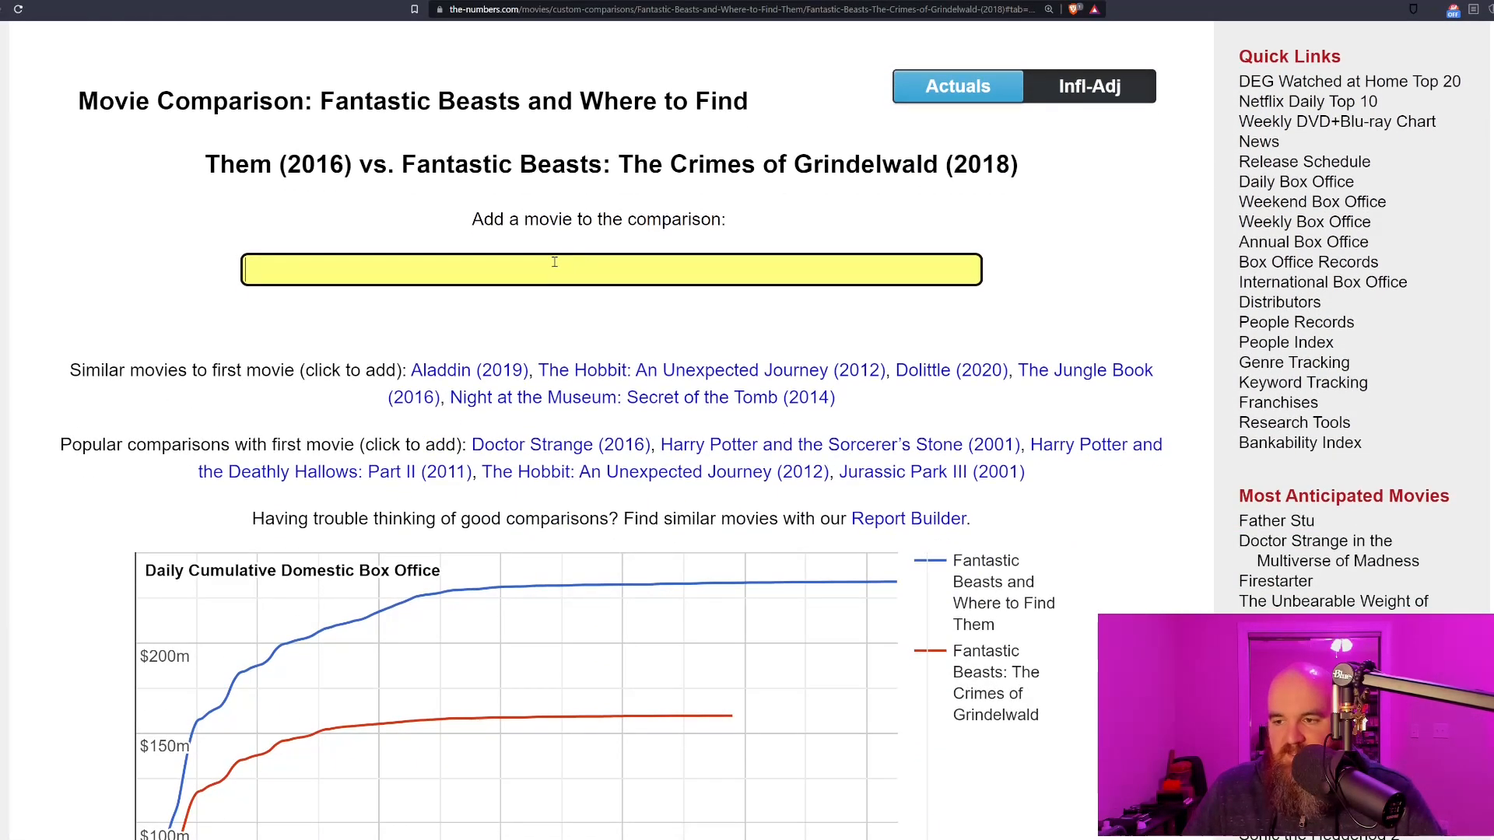
Search 'fantastic bea' and add The Secrets of Dumbledore to the movie comparison, showing the summary table
text(fantastic)
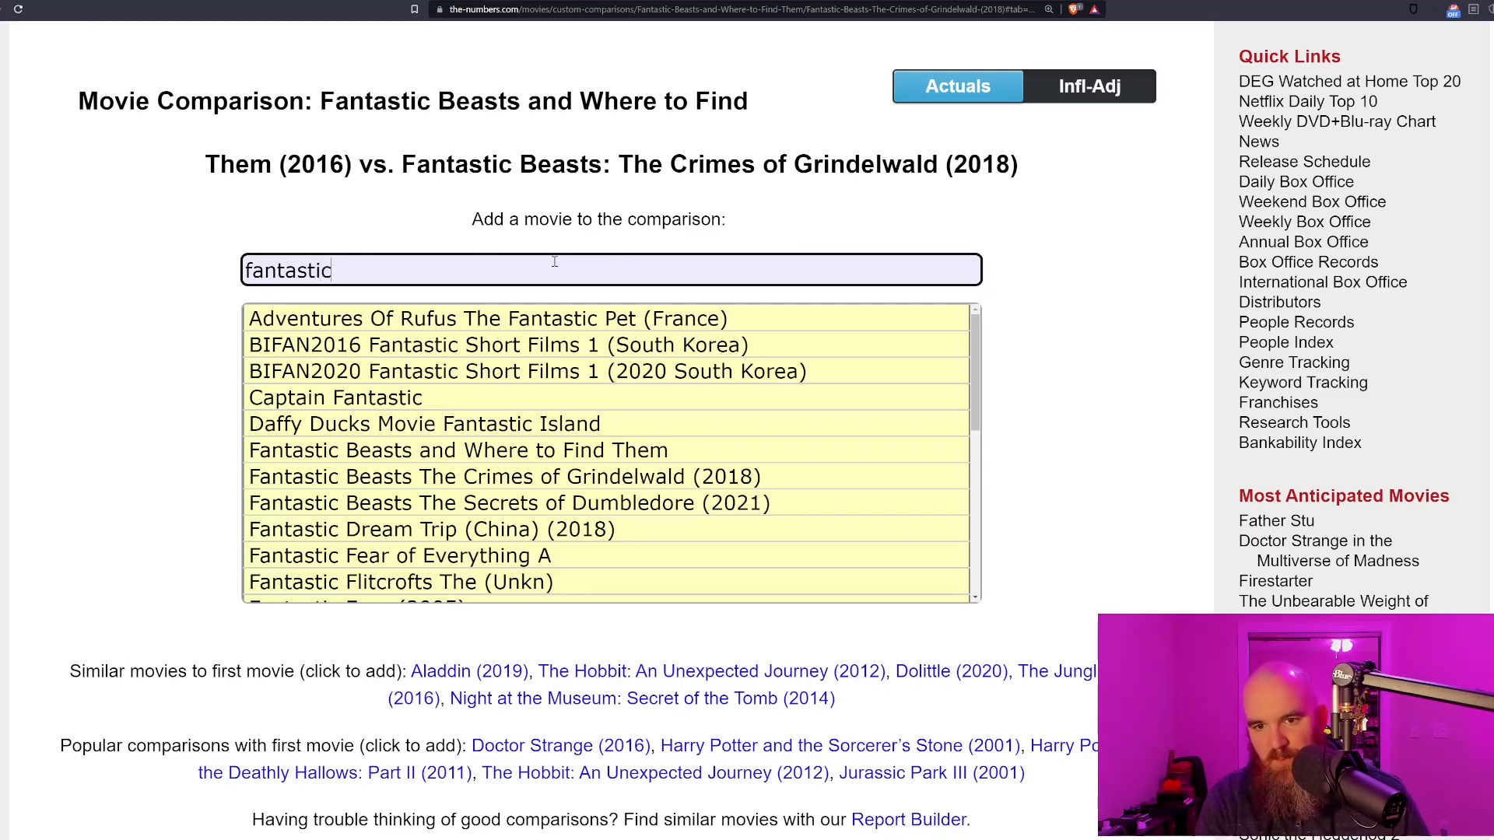
text(bea)
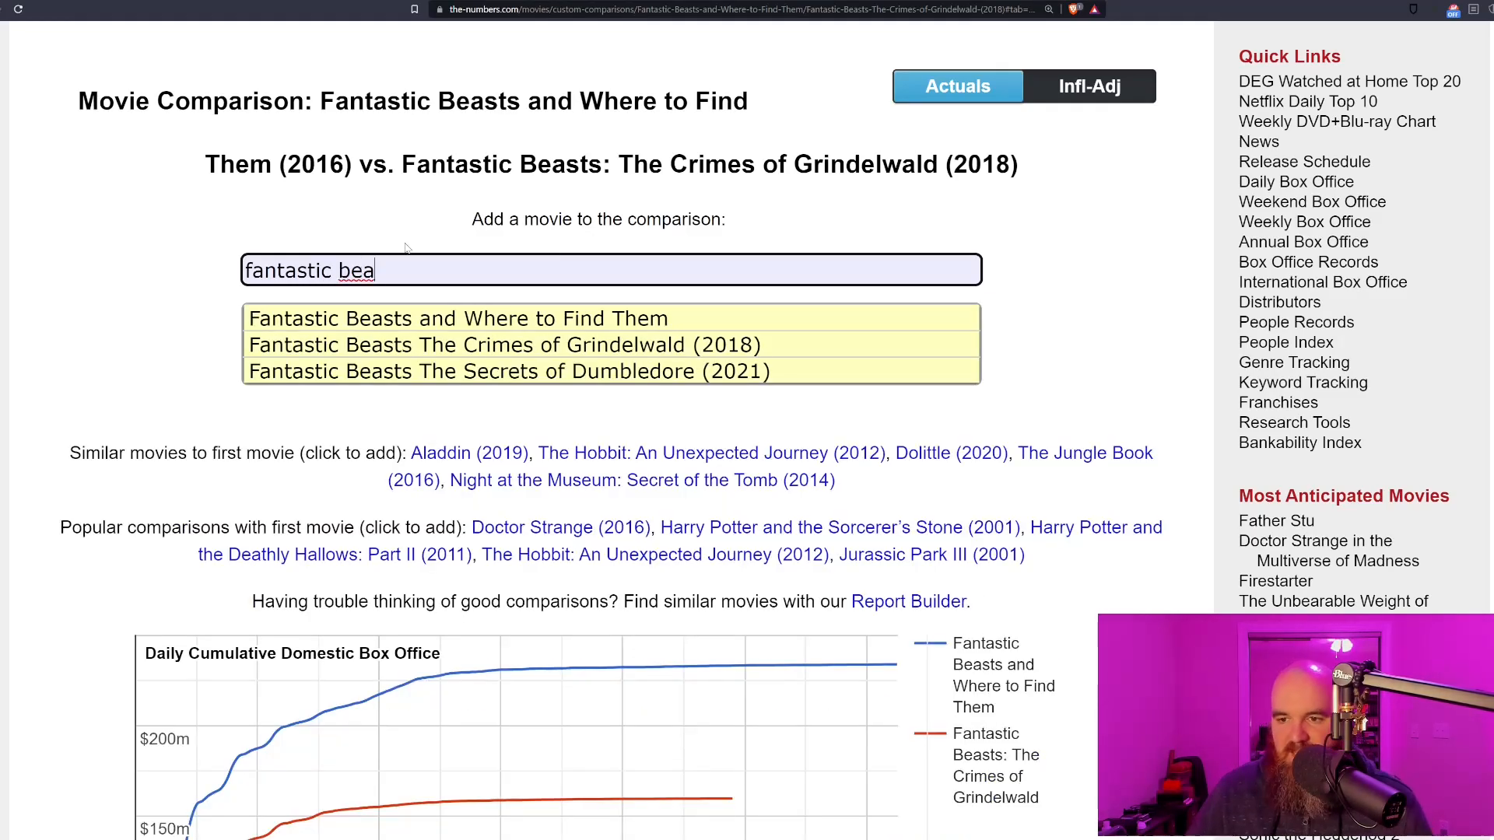
click(523, 370)
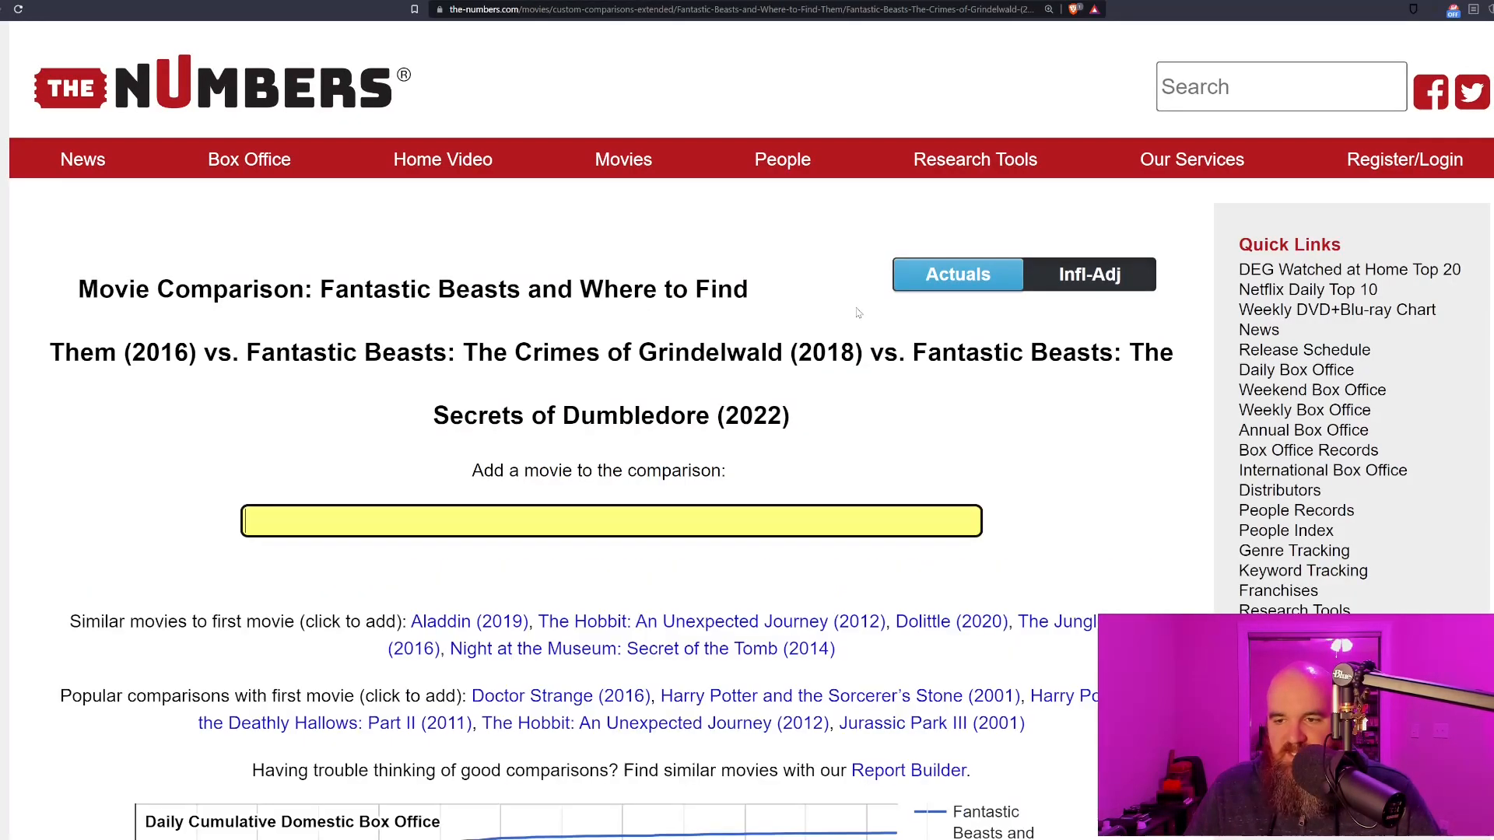
click(1089, 274)
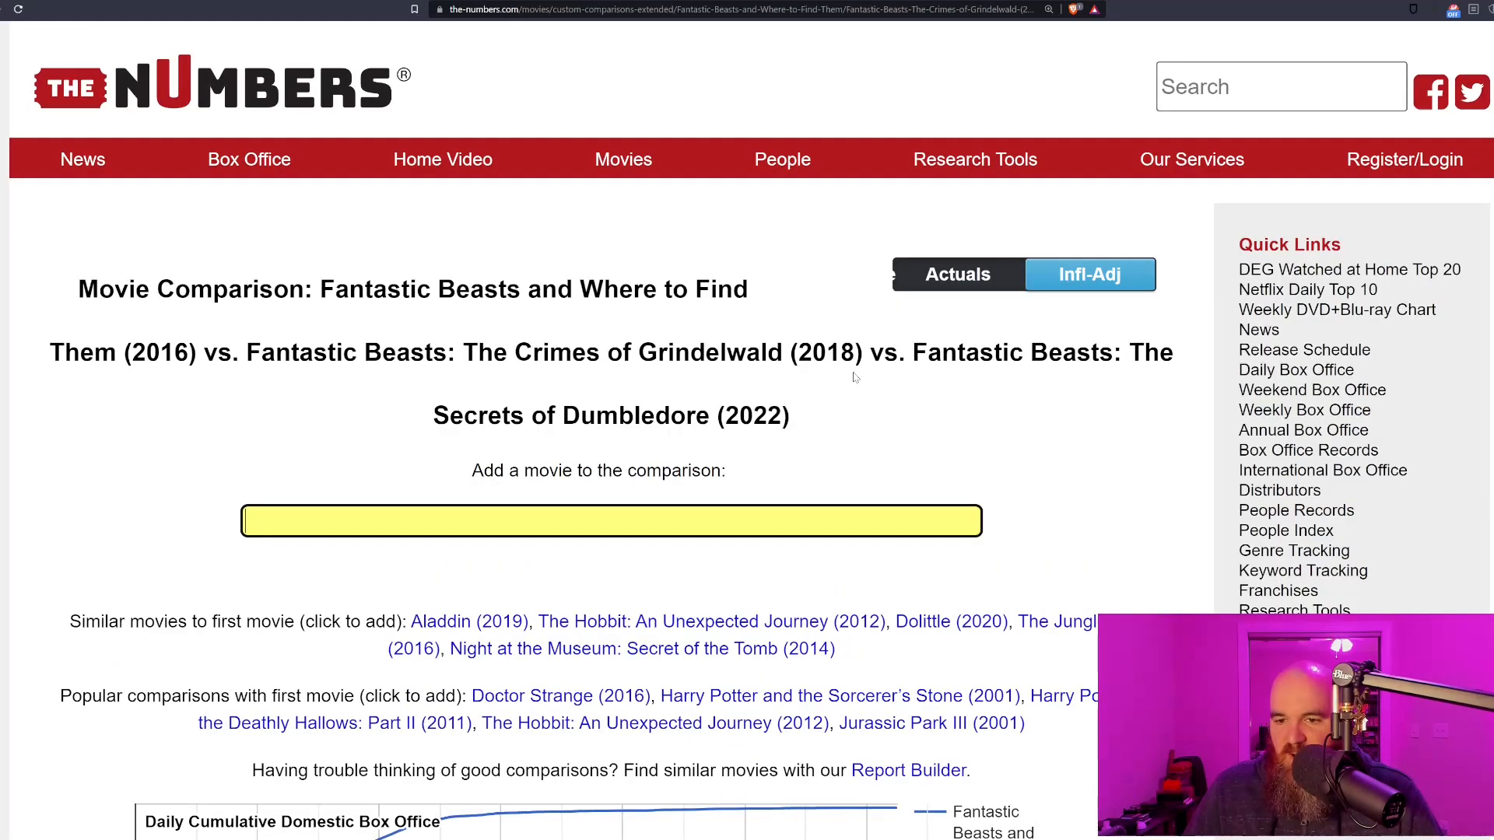
scroll(down, 3)
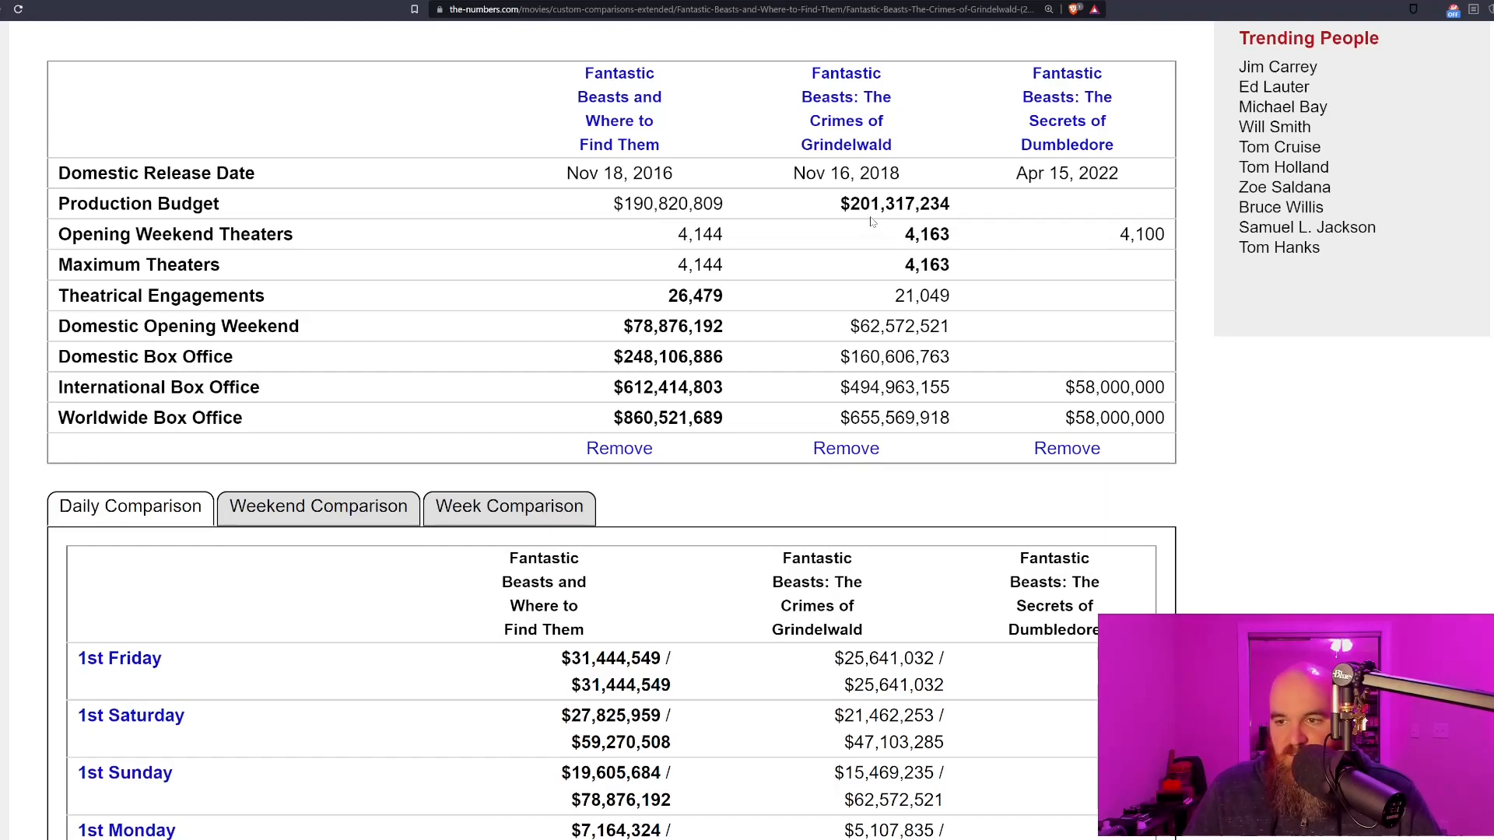
Scroll the Daily Comparison table down to the second- and third-week rows
scroll(down, 3)
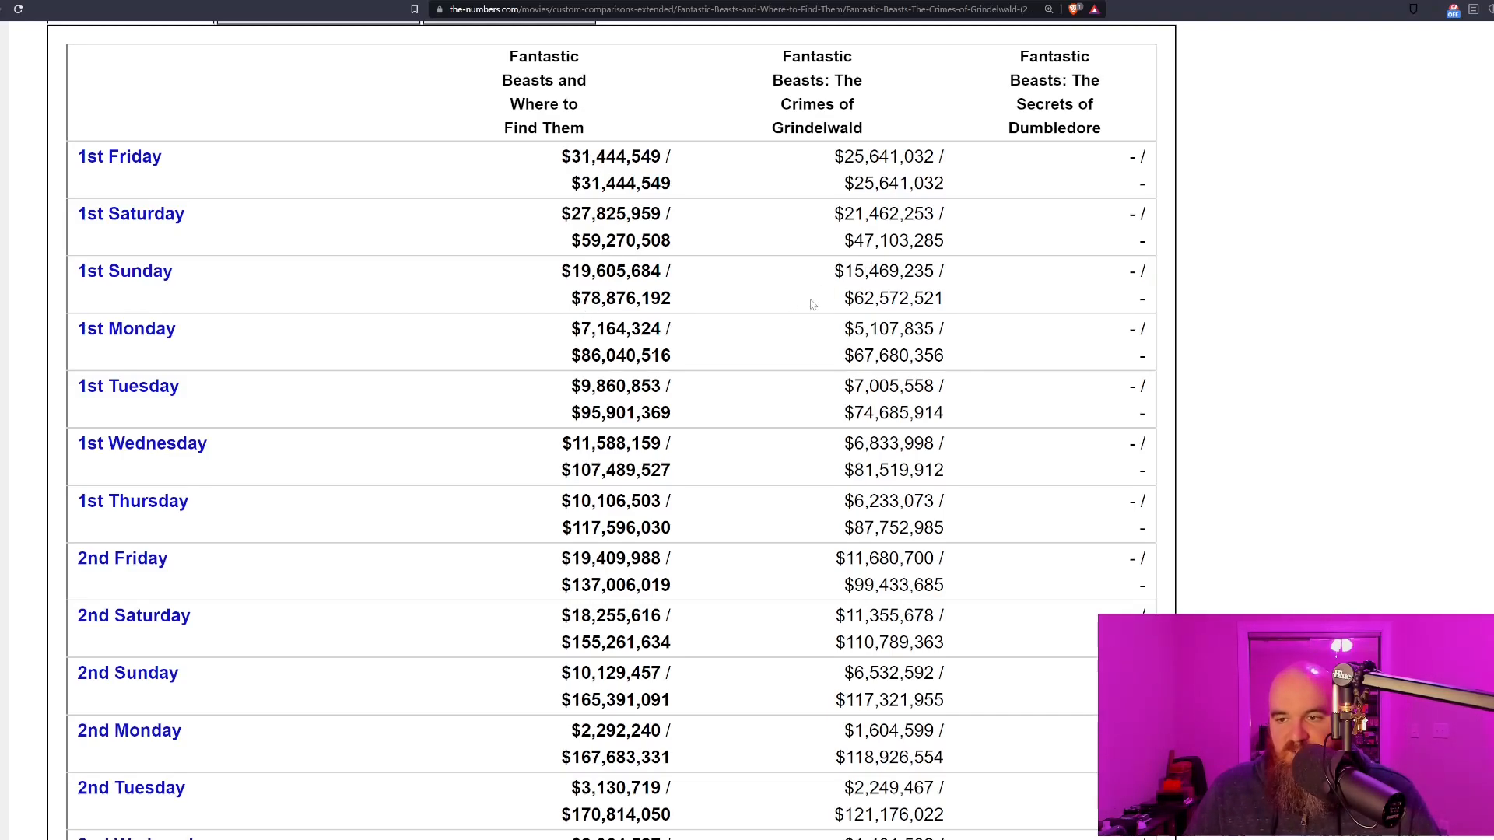
click(638, 10)
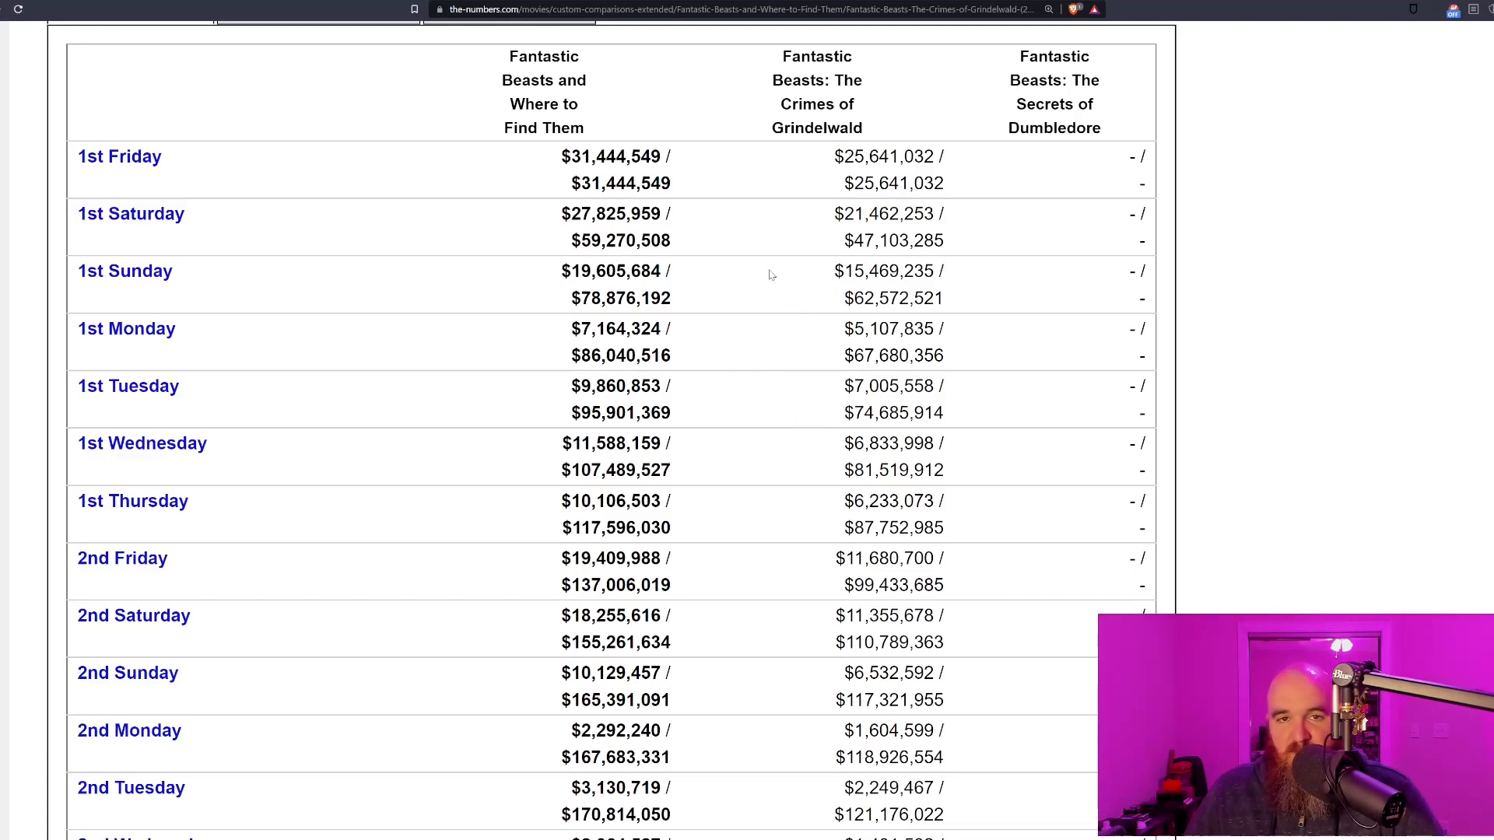
scroll(down, 3)
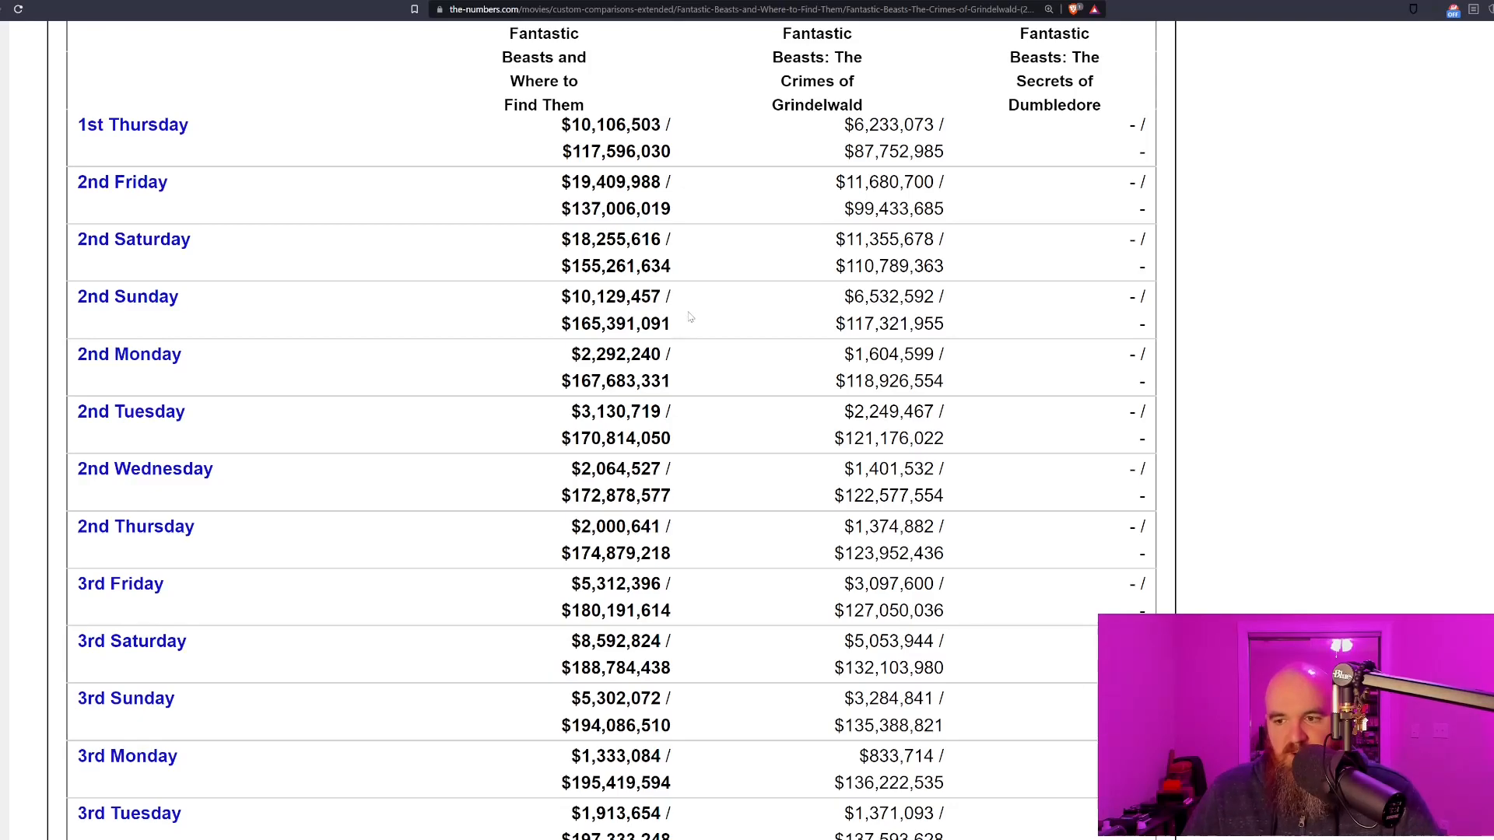
Scroll back to the summary of budgets, opening weekends and worldwide grosses
scroll(down, 3)
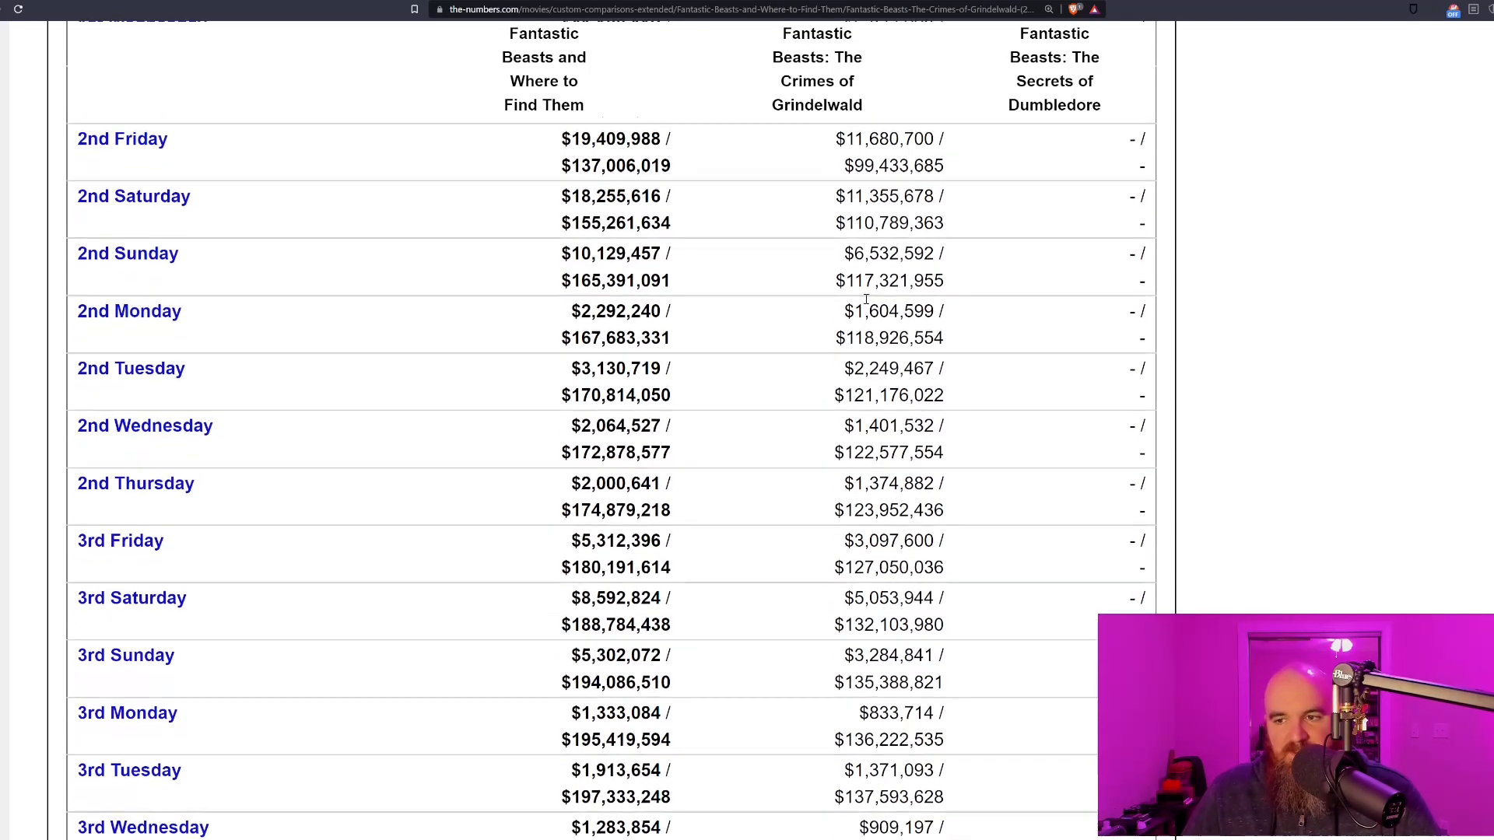
scroll(down, 3)
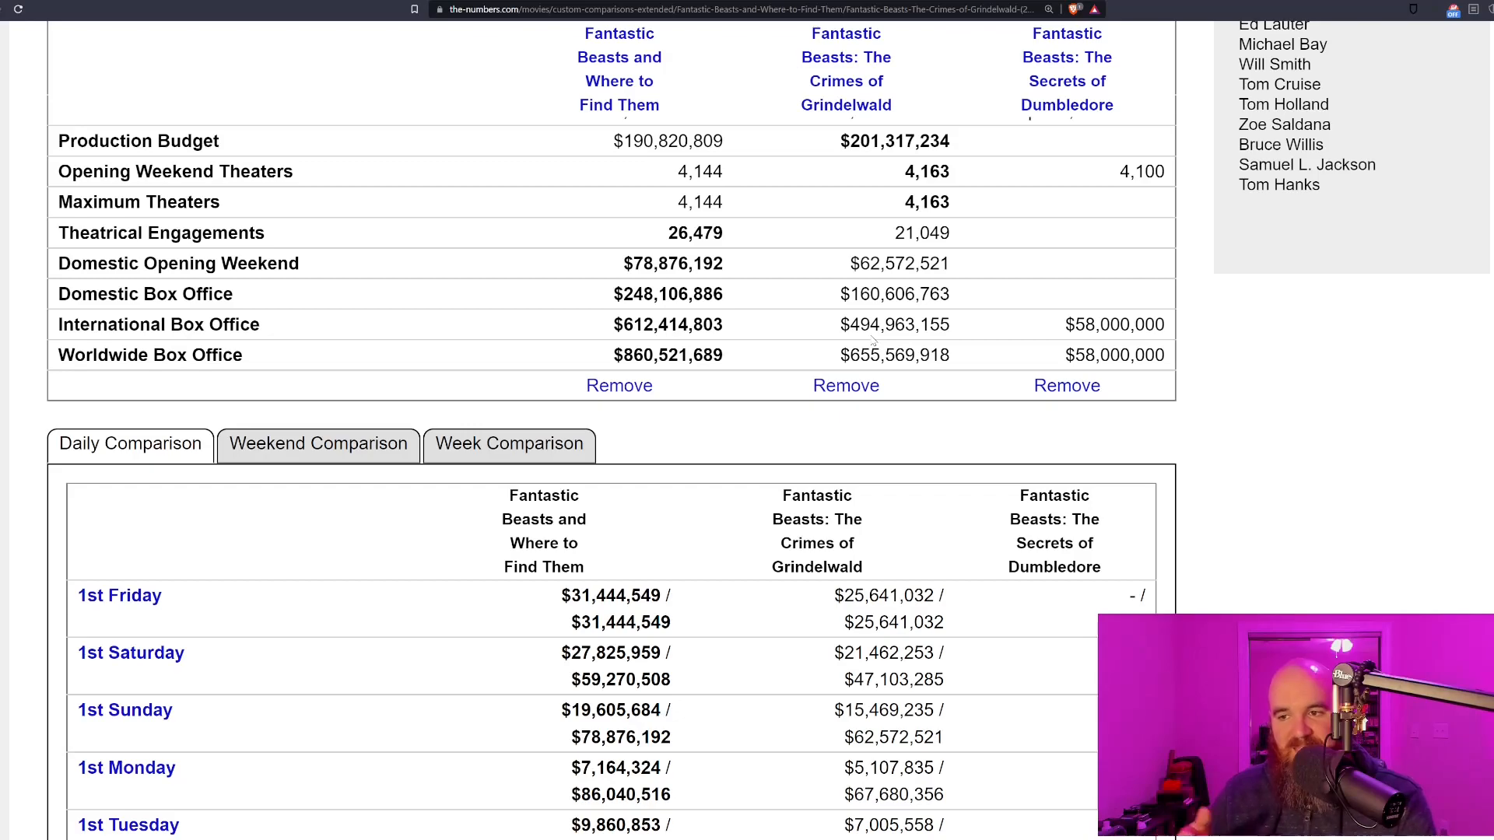
Highlight the $655,569,918 worldwide gross of The Crimes of Grindelwald
double_click(893, 355)
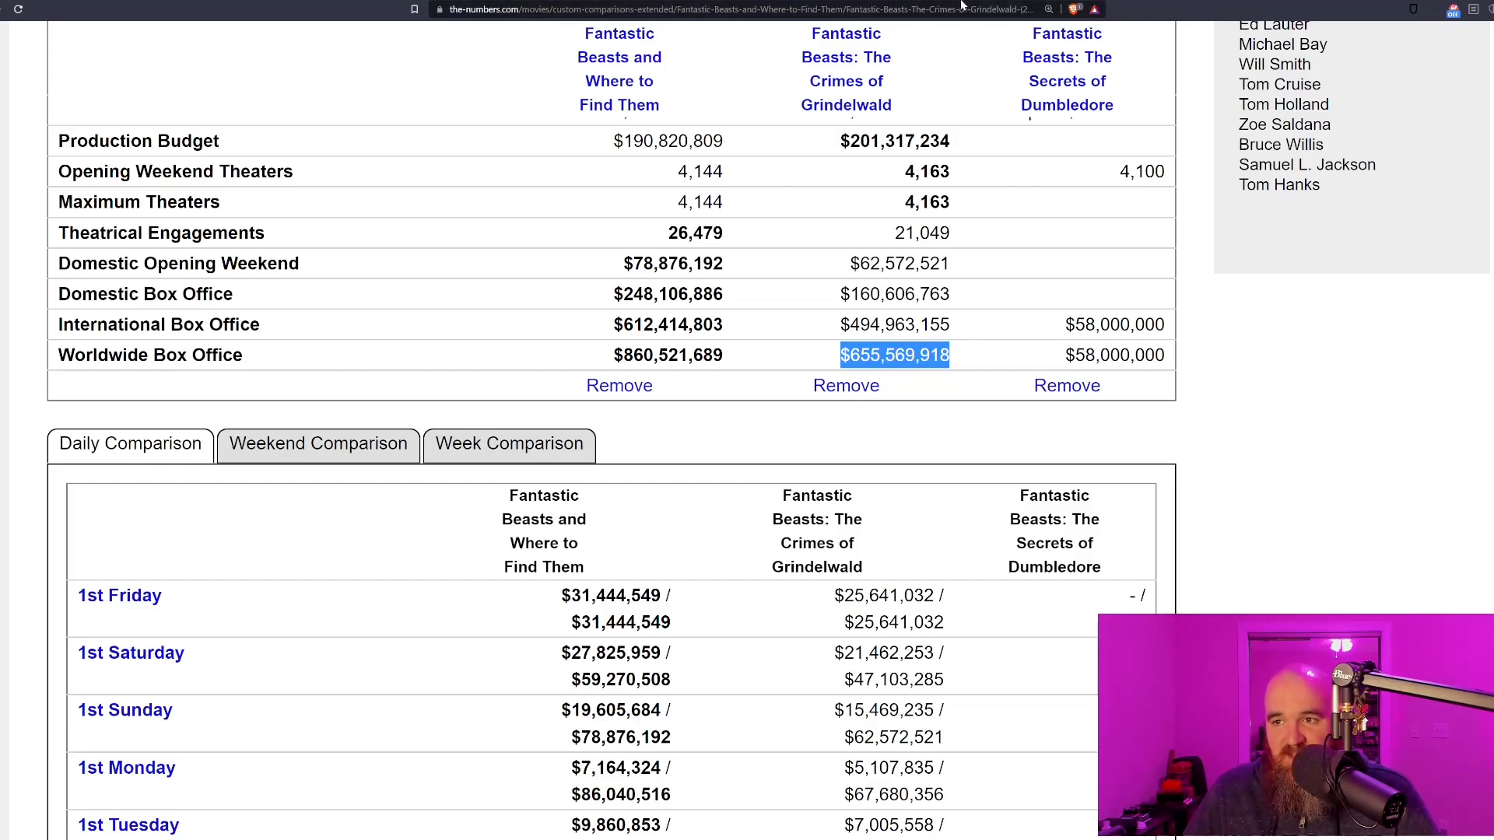
click(629, 10)
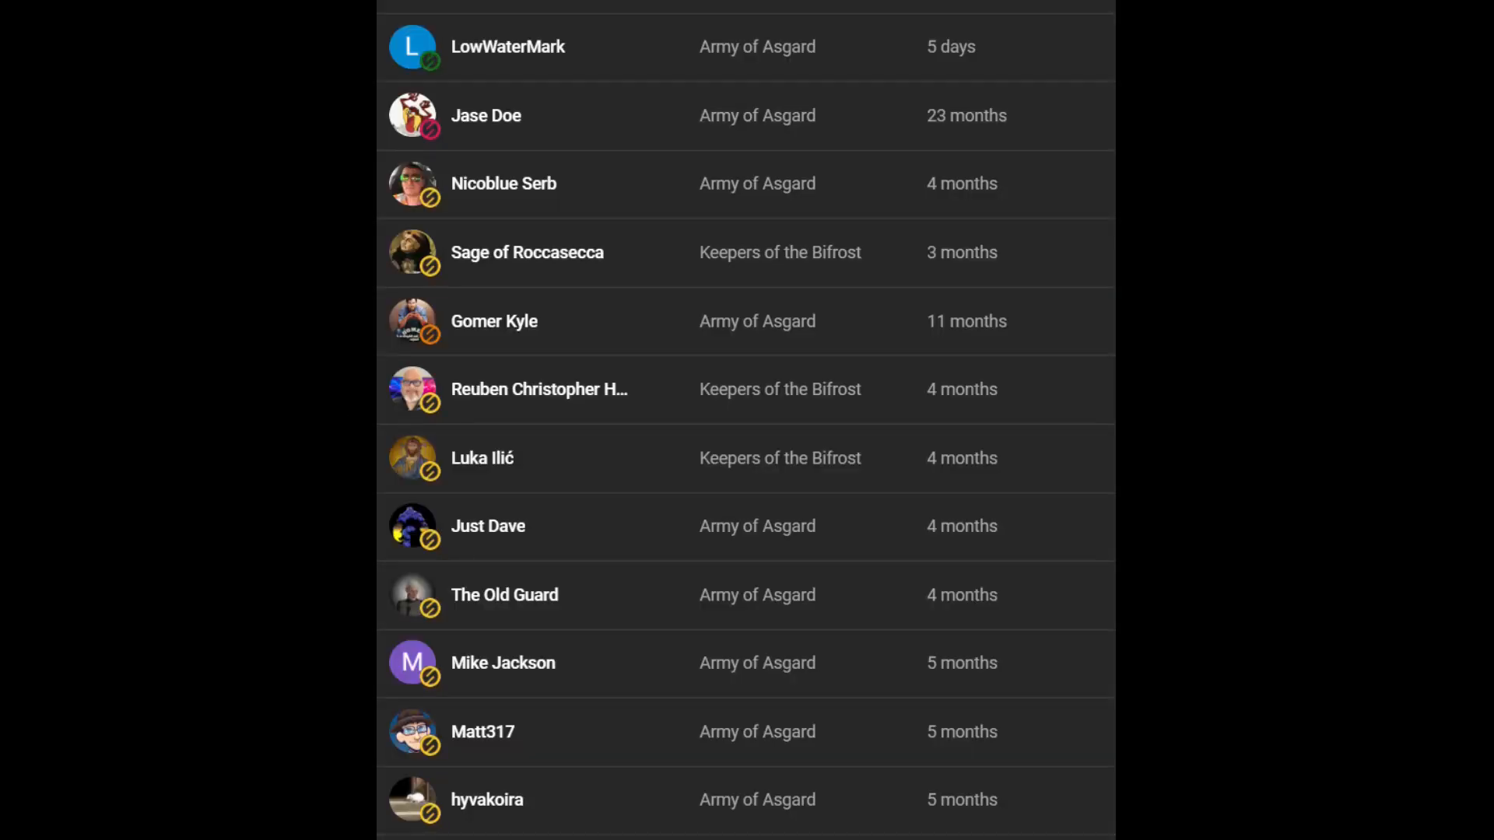
Scroll through the outro credits list of channel members and their tiers
scroll(down, 3)
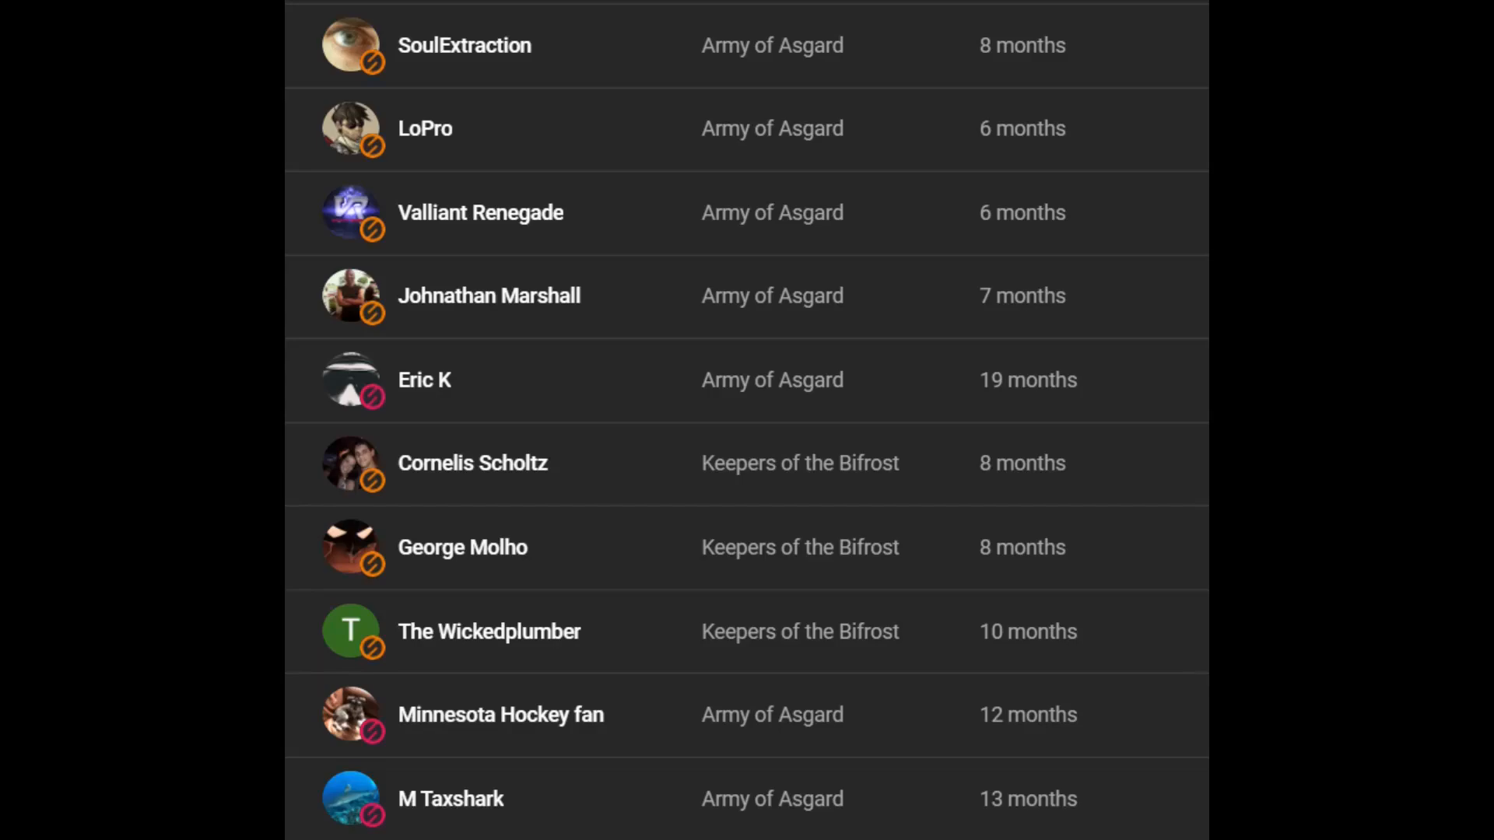